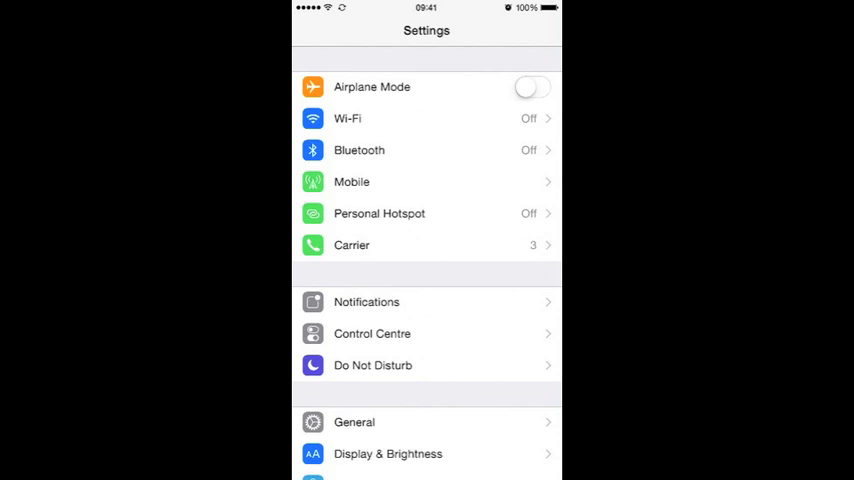
Scroll the Settings list down past Music, Videos and Photos & Camera toward Game Center
scroll(down, 3)
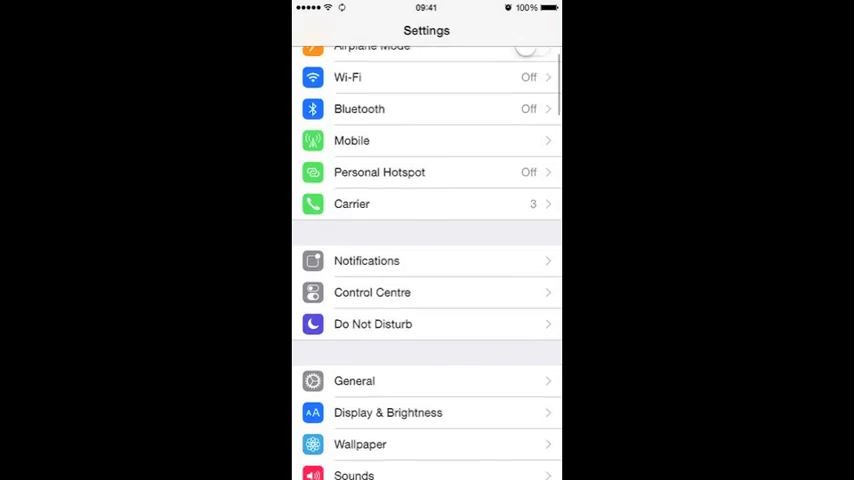
scroll(down, 3)
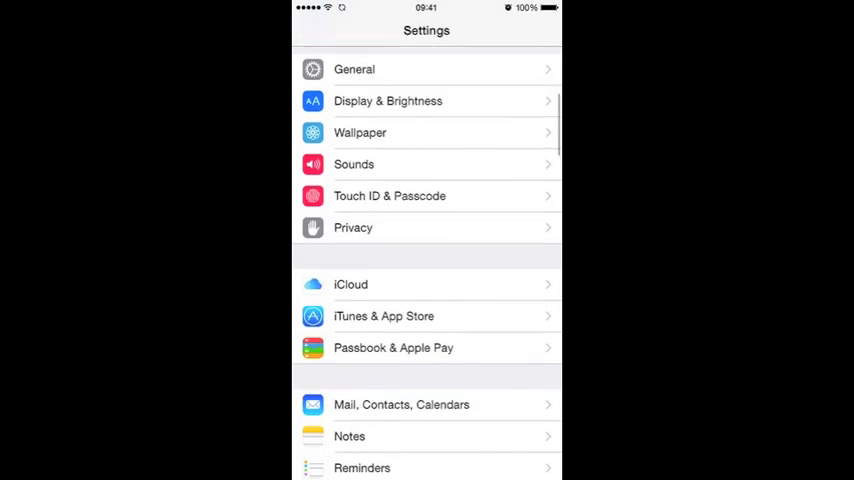
scroll(down, 3)
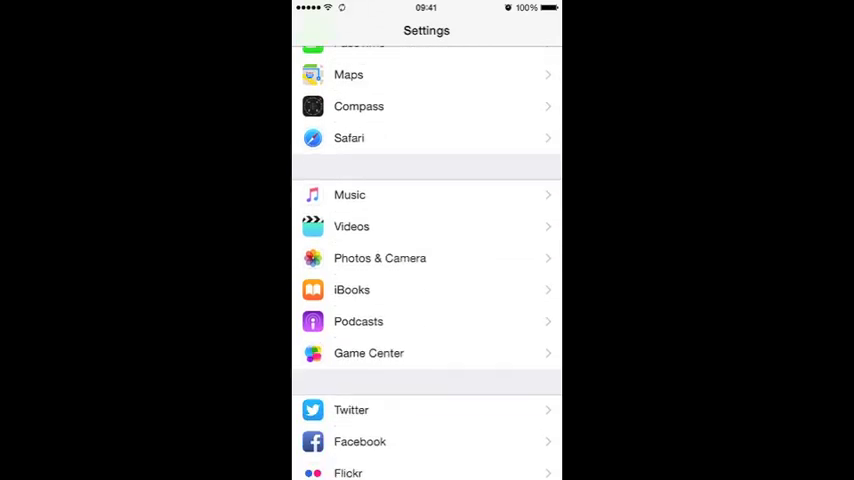
Open Game Center's settings, showing invites and nearby players enabled
click(368, 353)
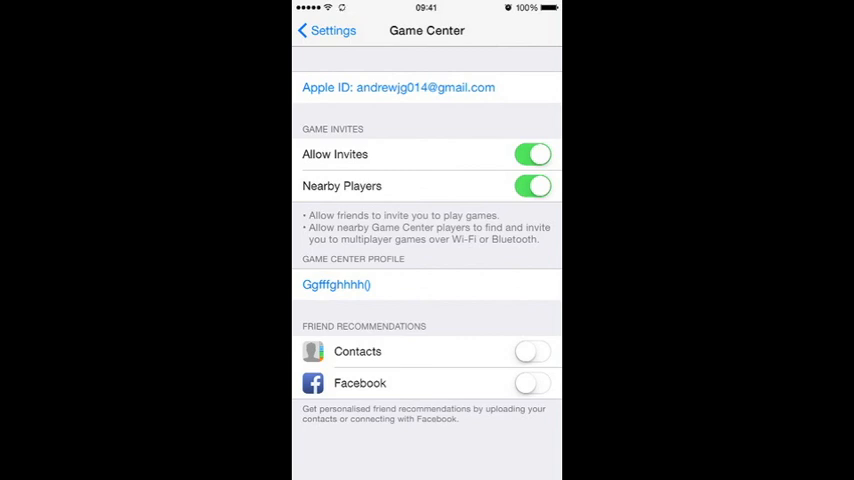
Submit nickname Andyandyandy, dismiss the already-taken alert, and extend it to Andyandyandybvvgg
click(337, 284)
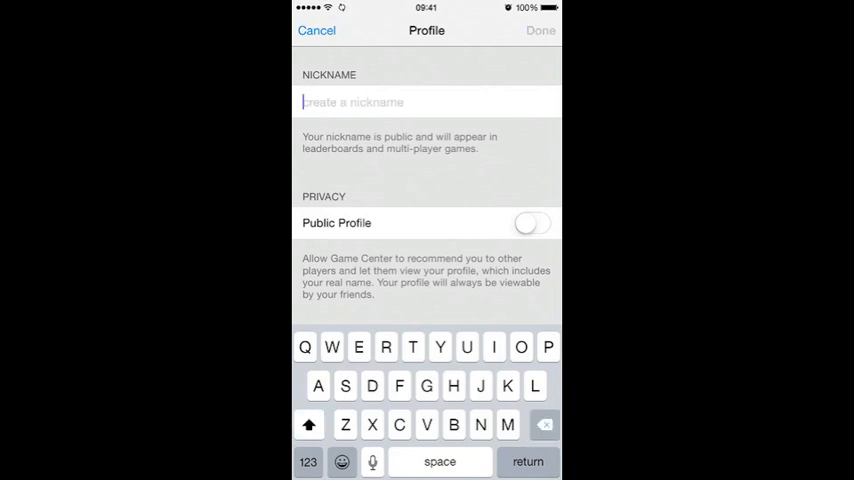
text(And)
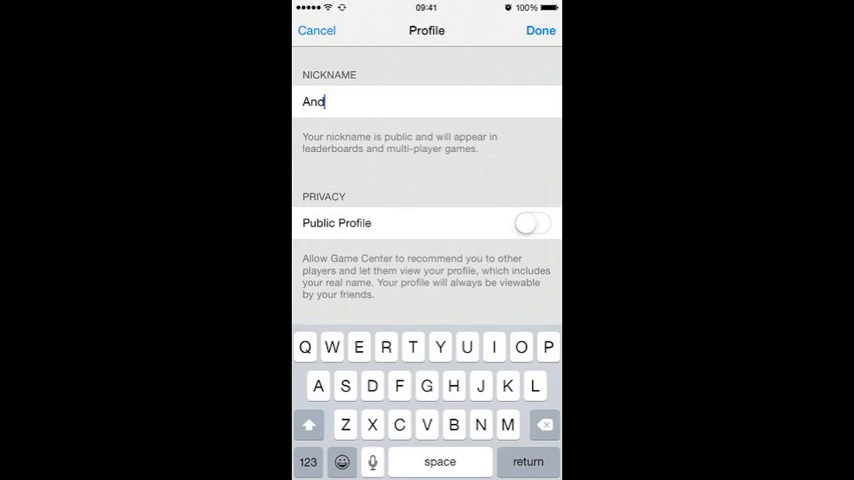
text(yandyandy)
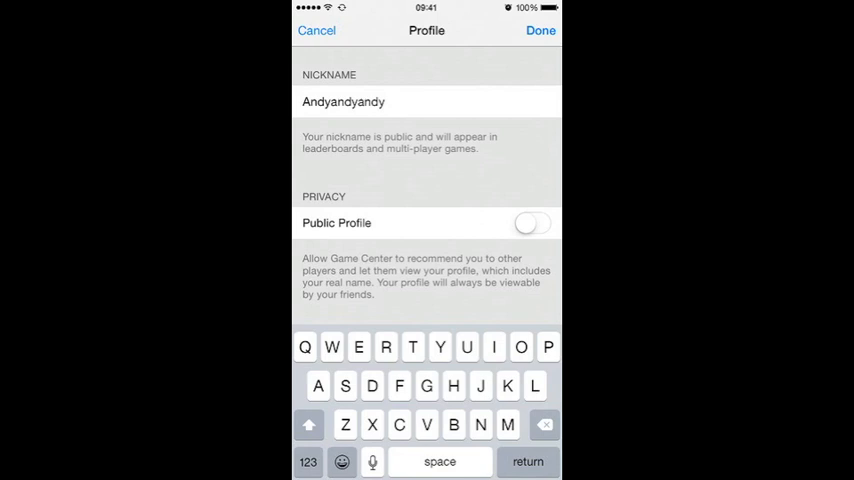
click(540, 30)
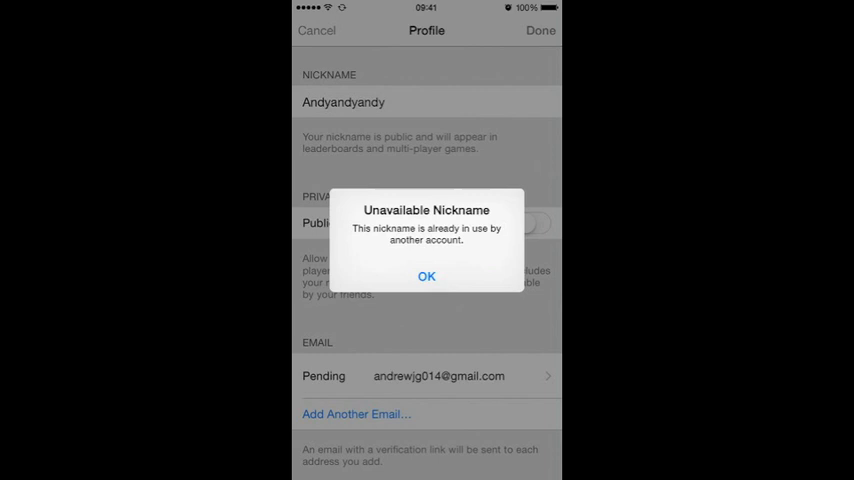
click(426, 277)
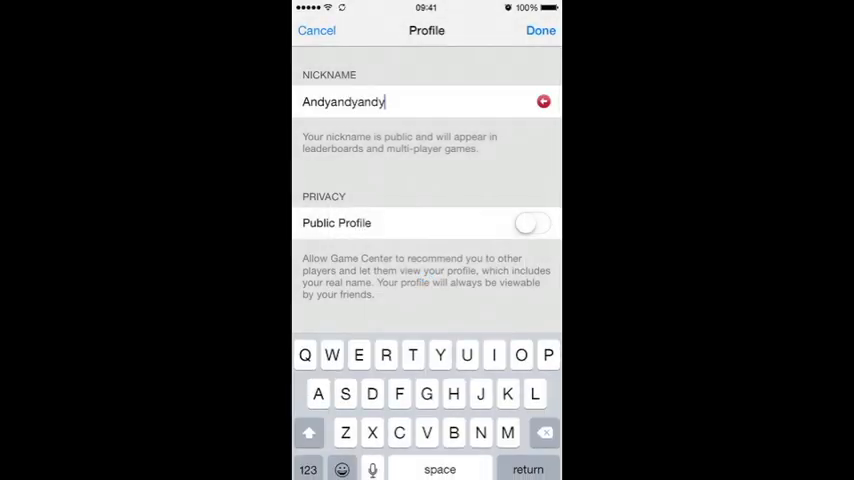
text(bvvgg)
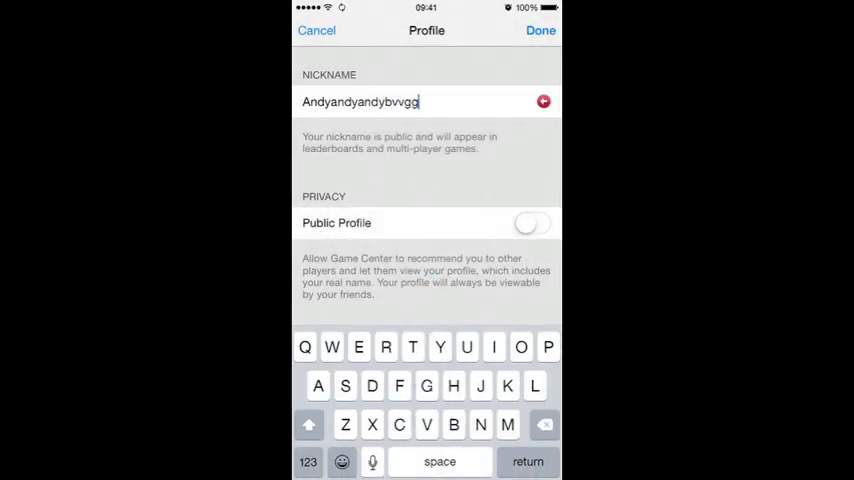